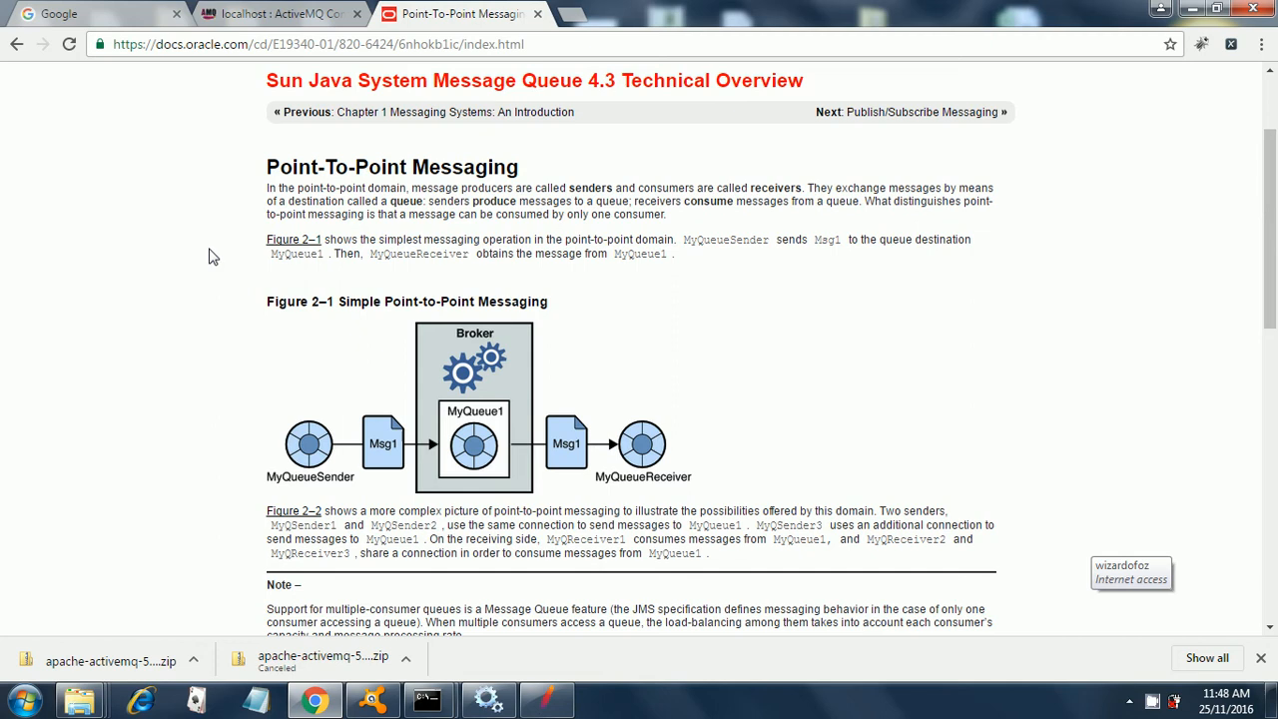
{"action": "mouse_move", "coordinate": [727, 483]}
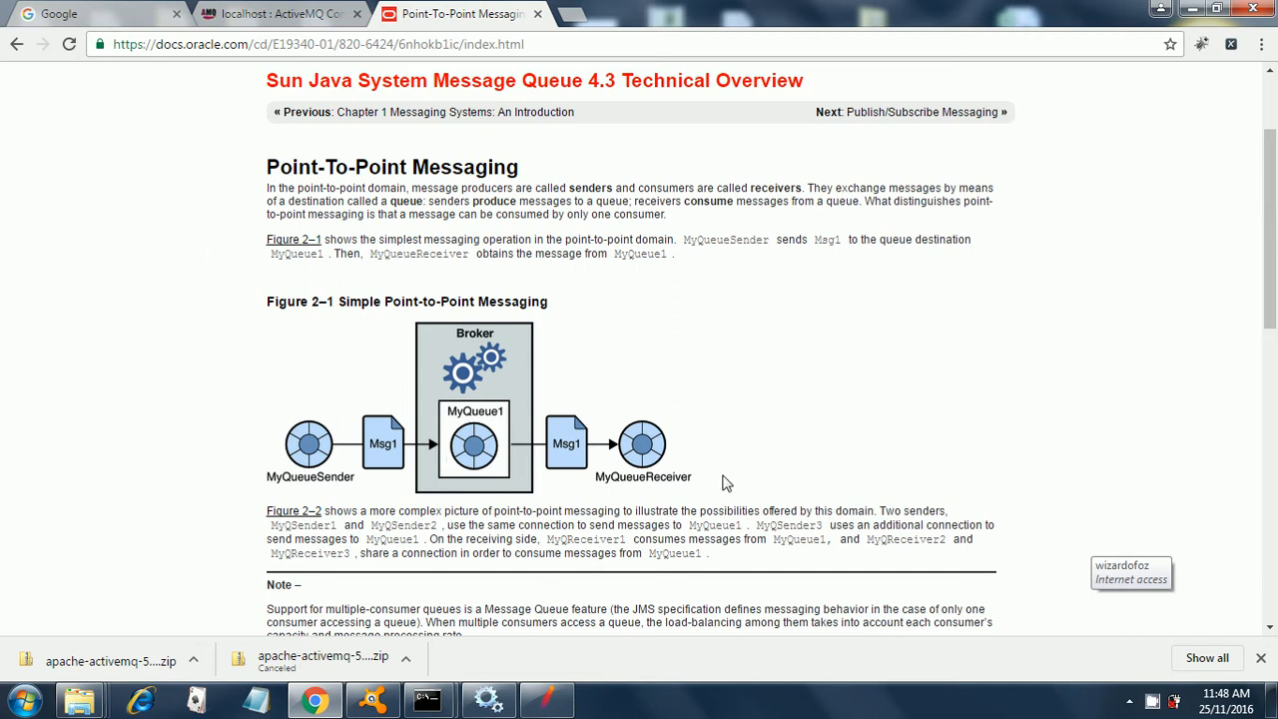
{"action": "mouse_move", "coordinate": [702, 644]}
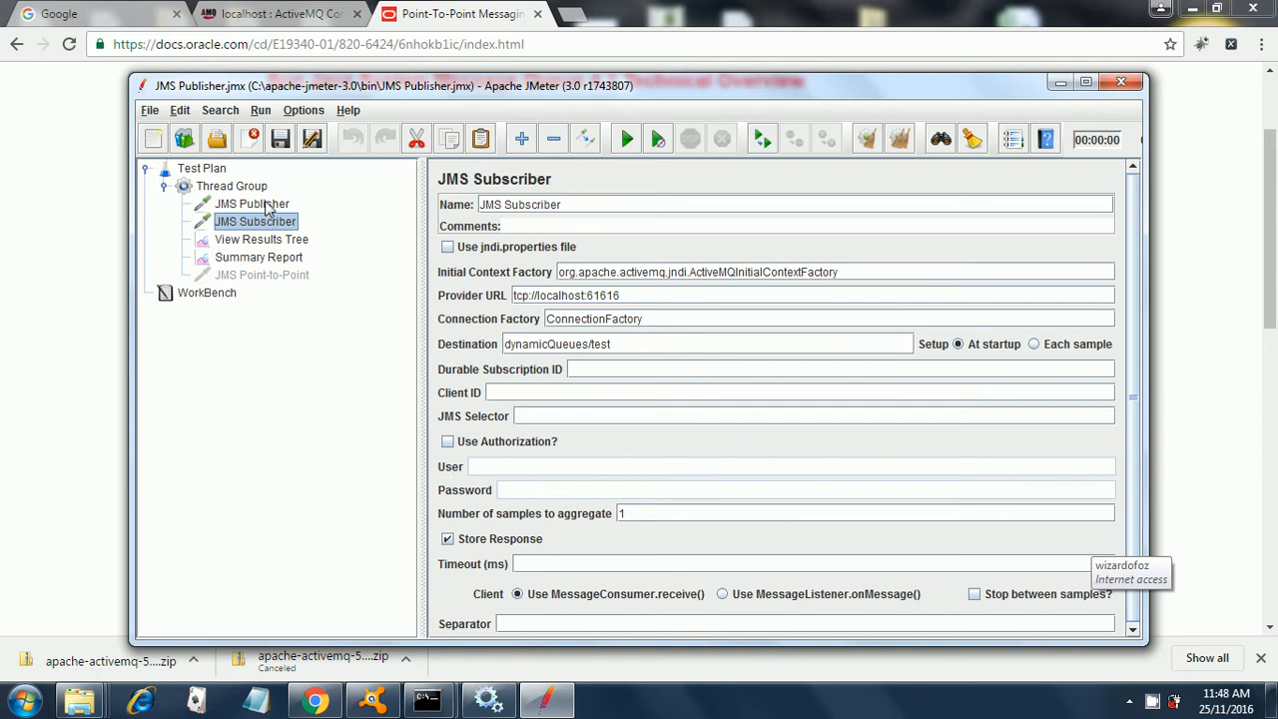
Disable the JMS Publisher and JMS Subscriber samplers
{"action": "right_click", "coordinate": [251, 203]}
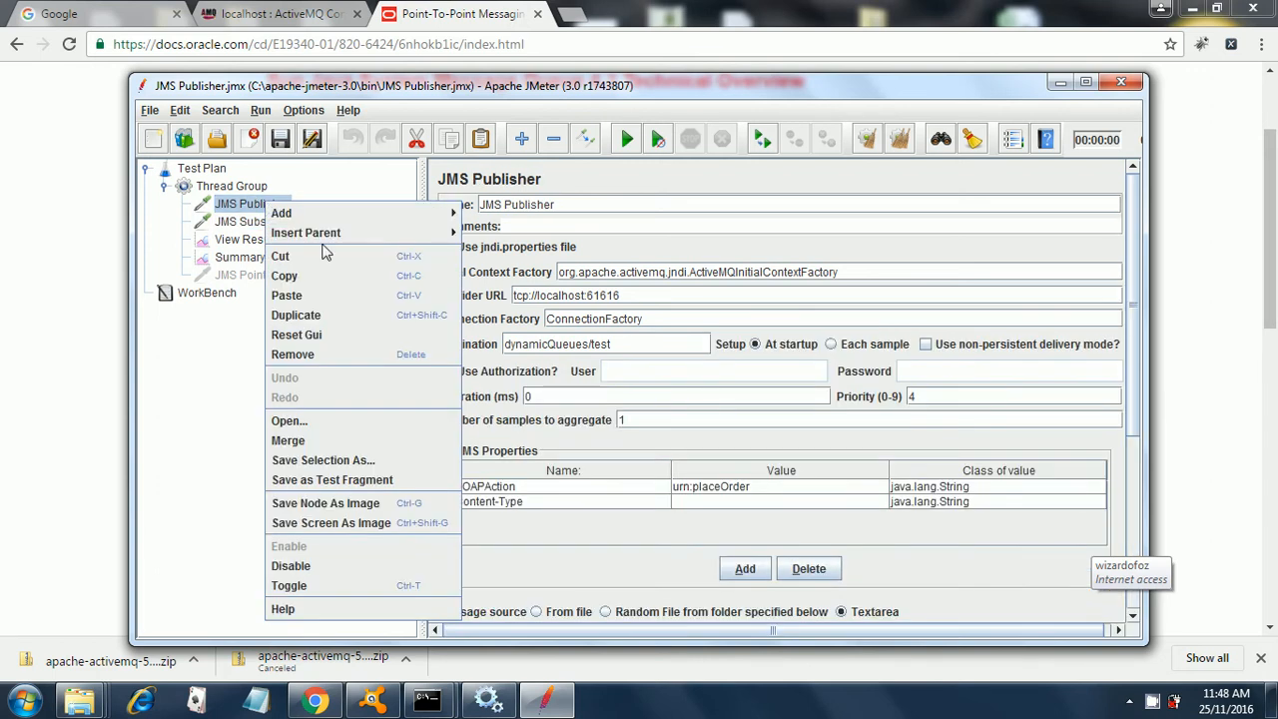
{"action": "mouse_move", "coordinate": [335, 564]}
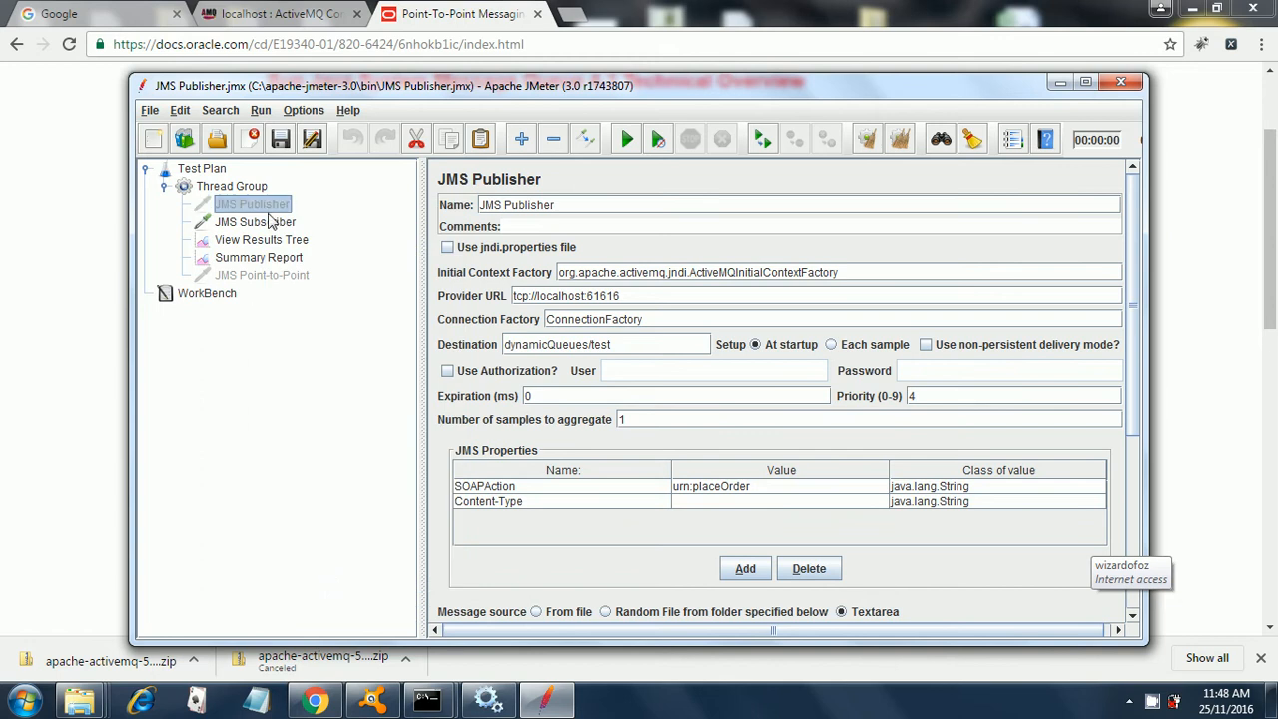
{"action": "right_click", "coordinate": [255, 221]}
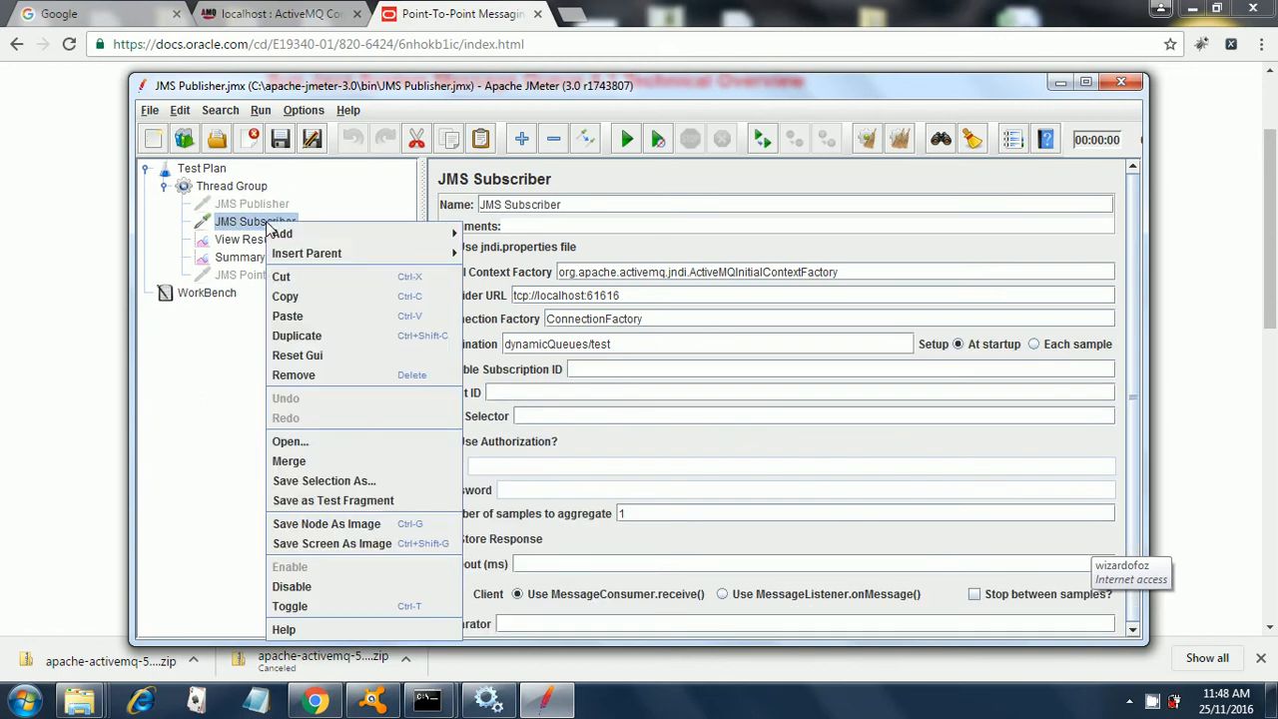
{"action": "mouse_move", "coordinate": [290, 586]}
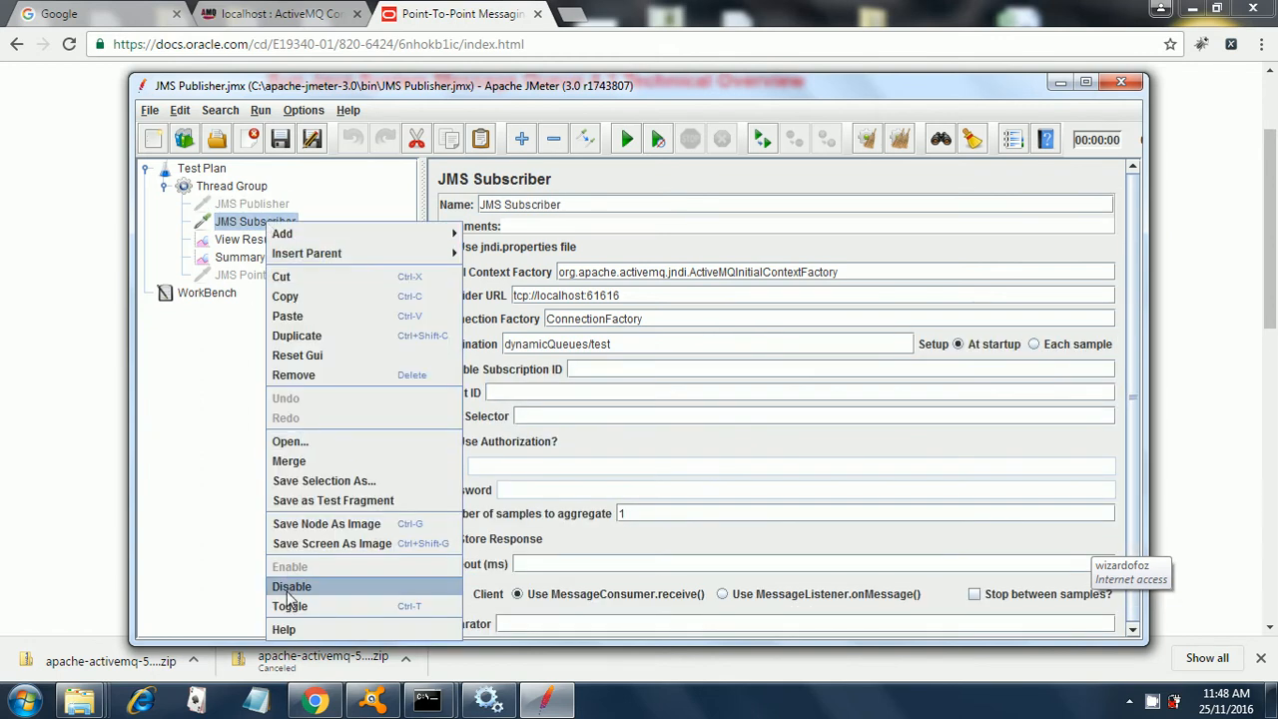
{"action": "left_click", "coordinate": [290, 586]}
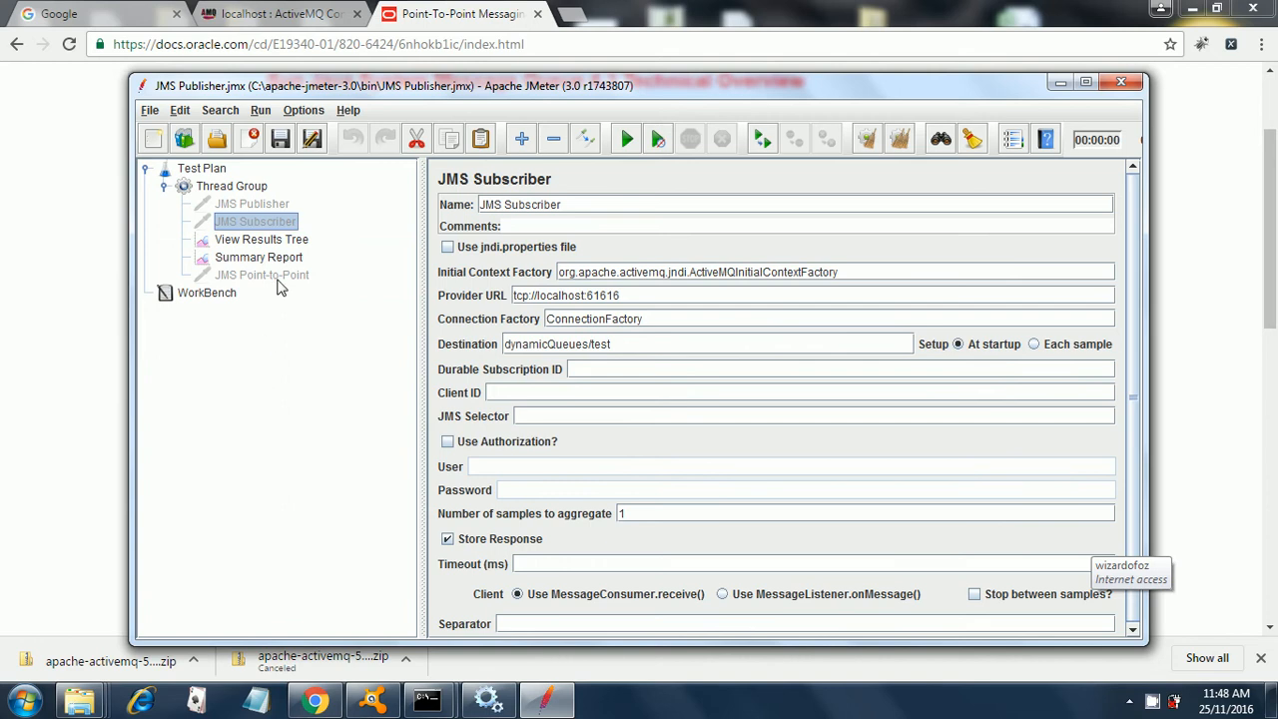
Enable the JMS Point-to-Point sampler and maximize the JMeter window
{"action": "left_click", "coordinate": [262, 275]}
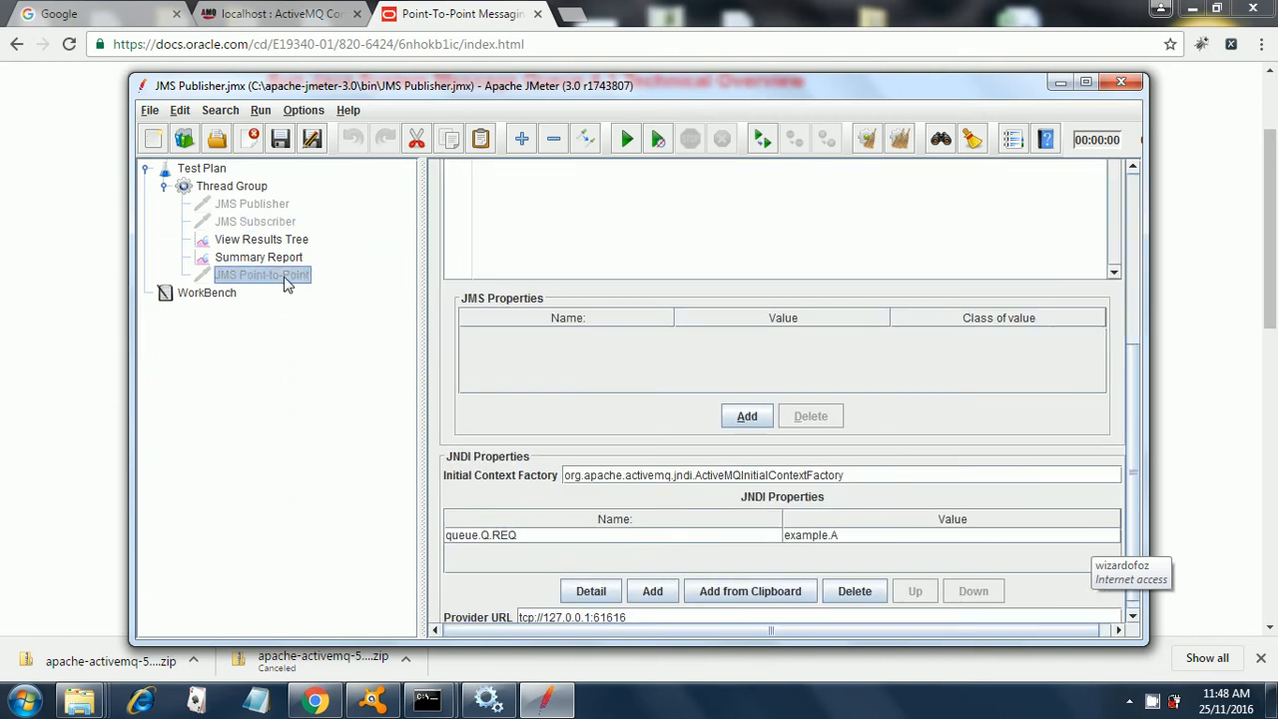
{"action": "right_click", "coordinate": [262, 275]}
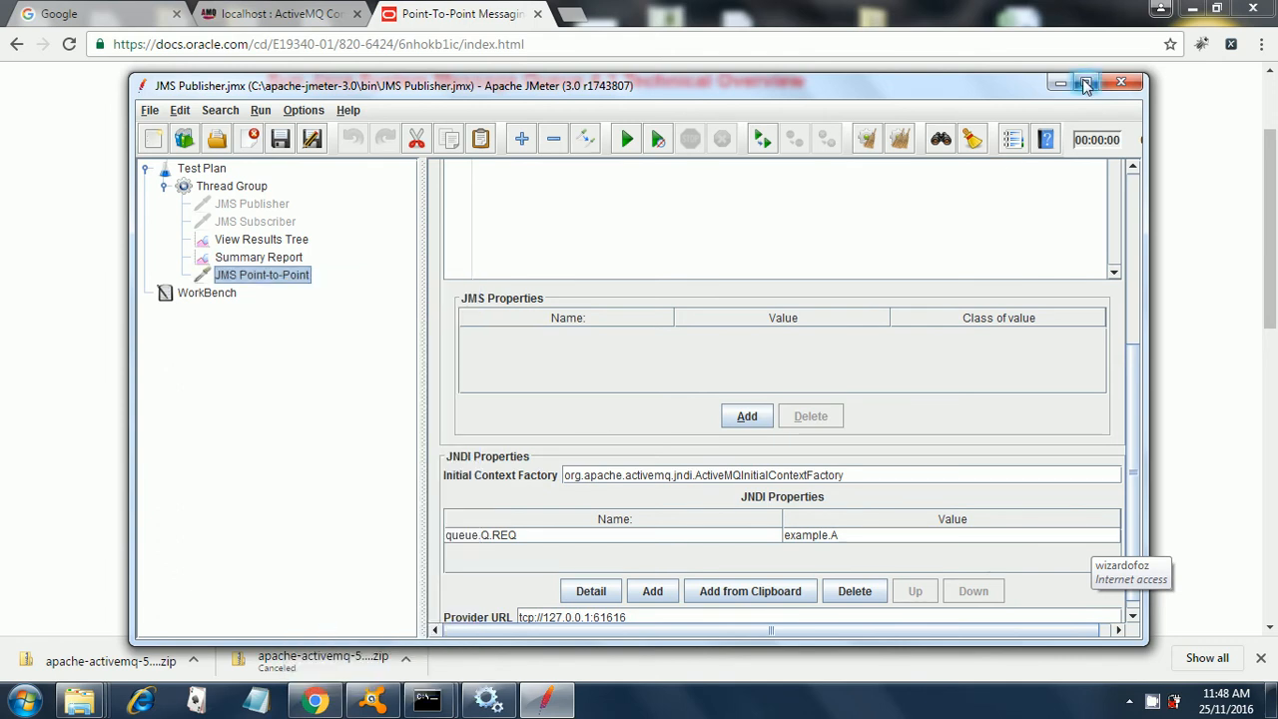
{"action": "left_click", "coordinate": [1085, 83]}
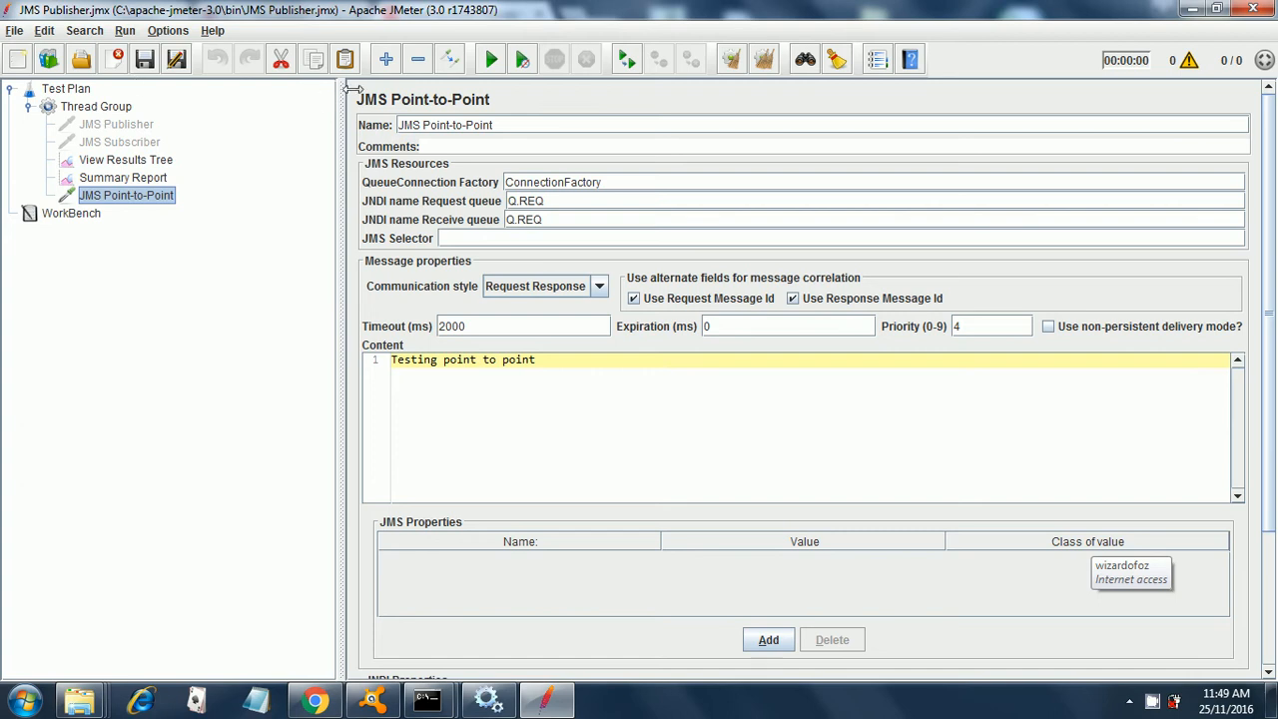
{"action": "mouse_move", "coordinate": [574, 166]}
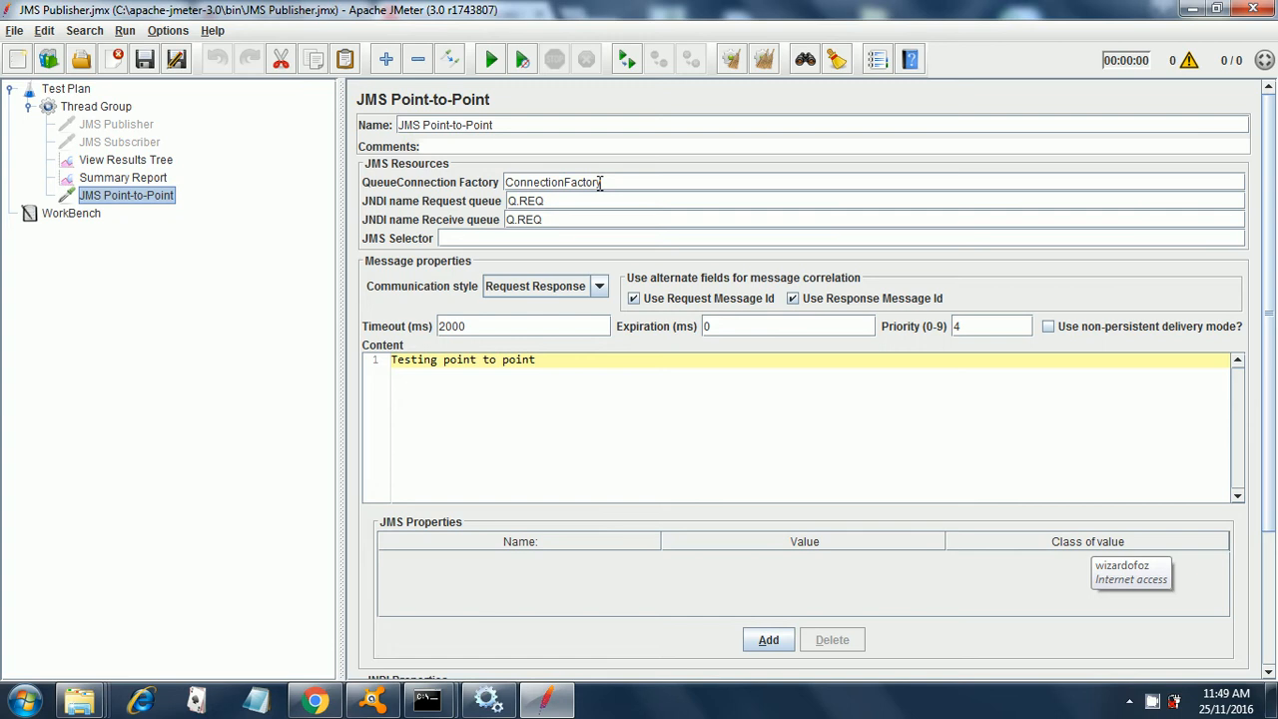
{"action": "mouse_move", "coordinate": [595, 201]}
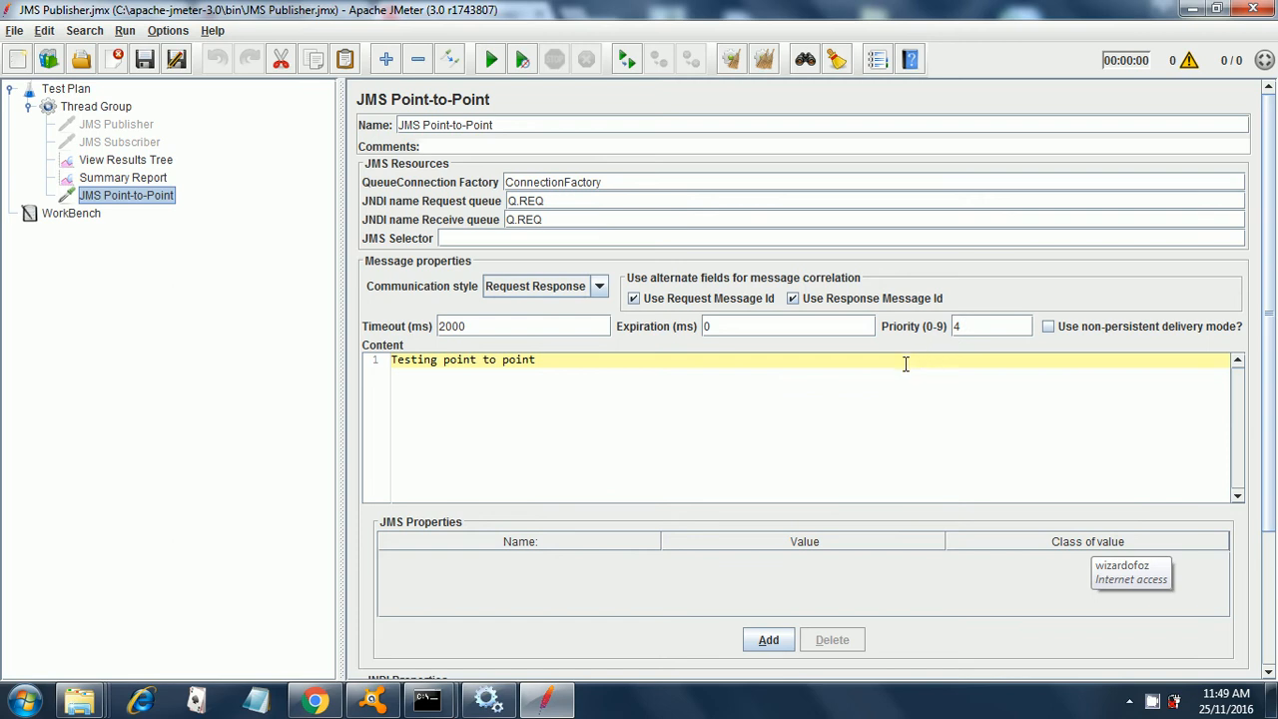
{"action": "mouse_move", "coordinate": [977, 535]}
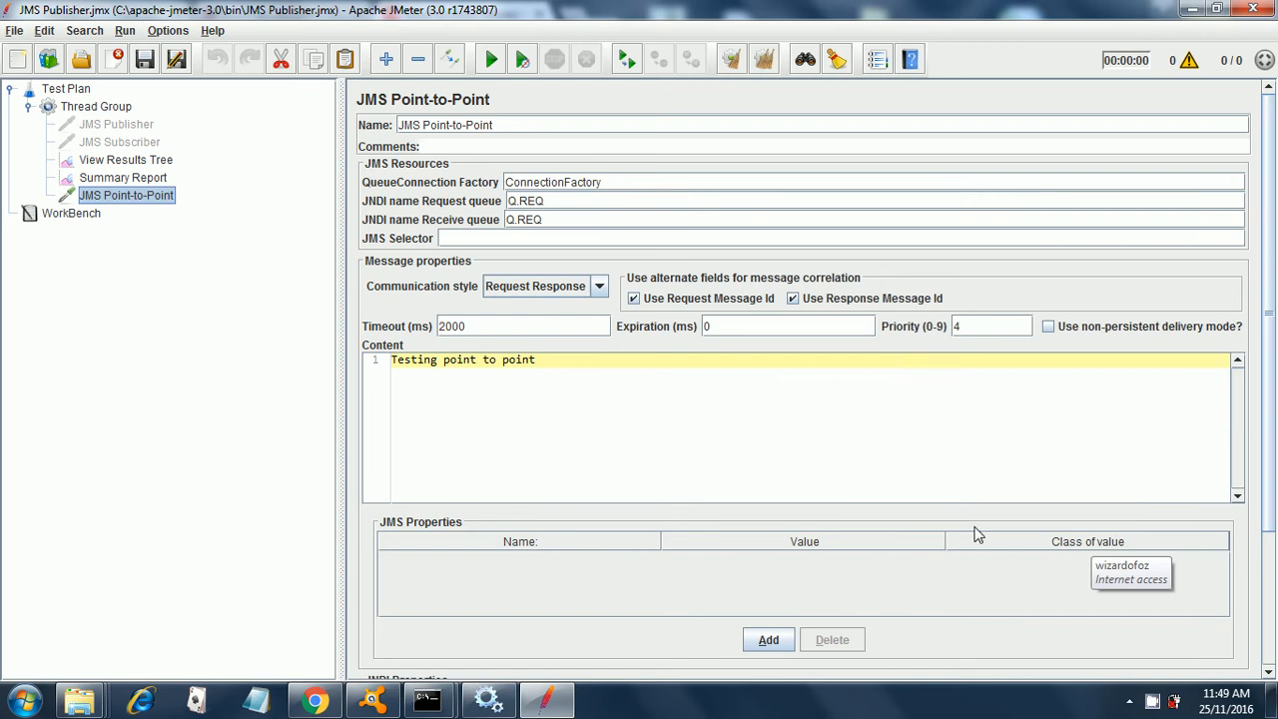
{"action": "mouse_move", "coordinate": [1271, 619]}
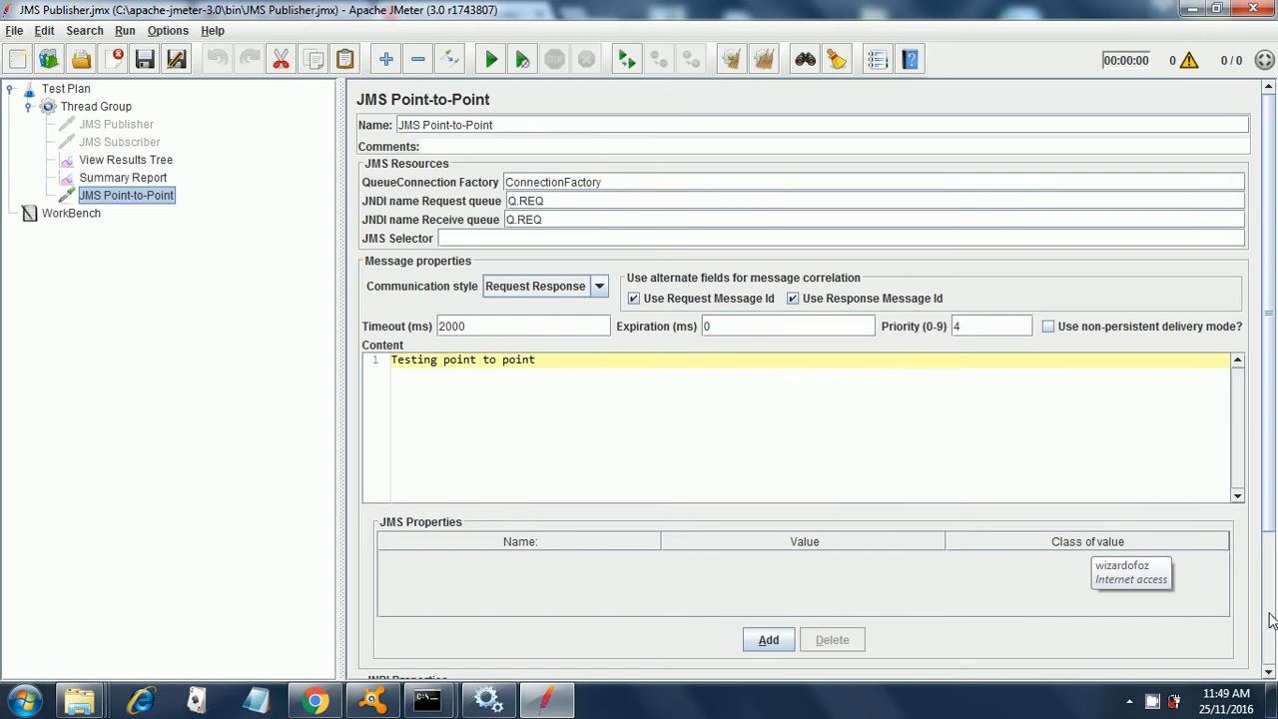
Scroll down the Point-to-Point sampler panel to reach its JNDI settings
{"action": "scroll", "scroll_direction": "down", "scroll_amount": 3}
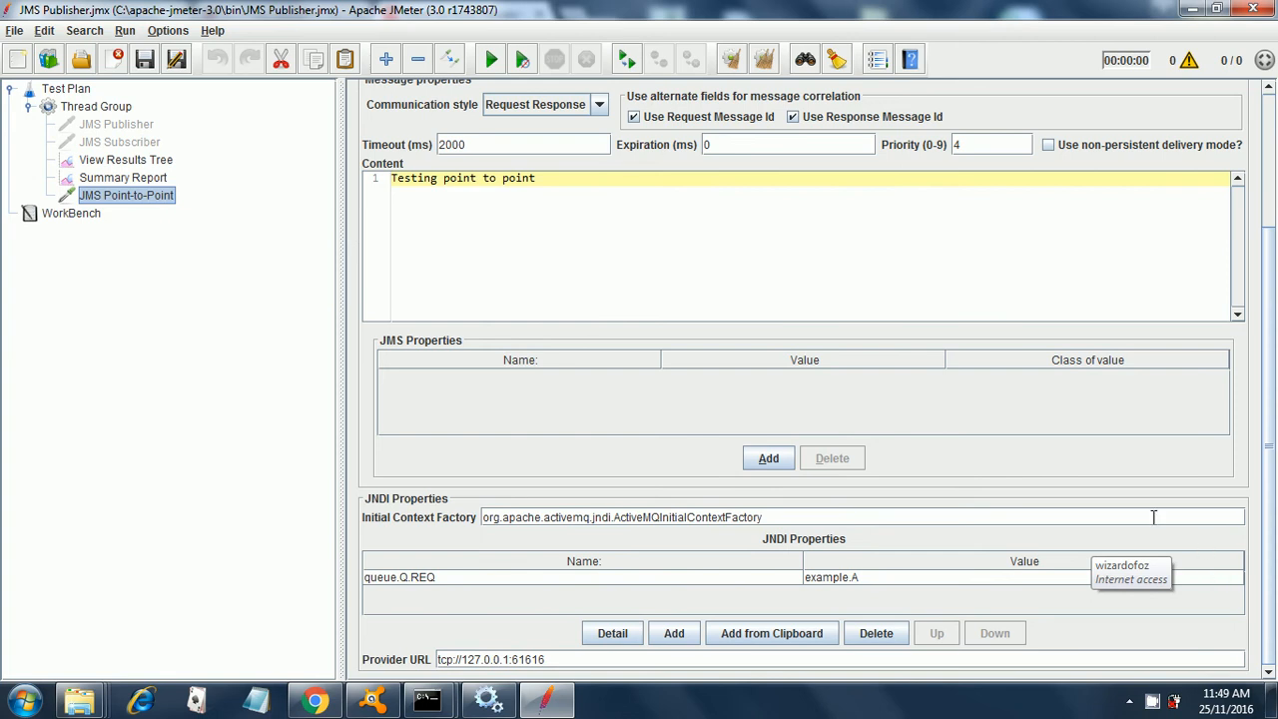
{"action": "mouse_move", "coordinate": [1115, 504]}
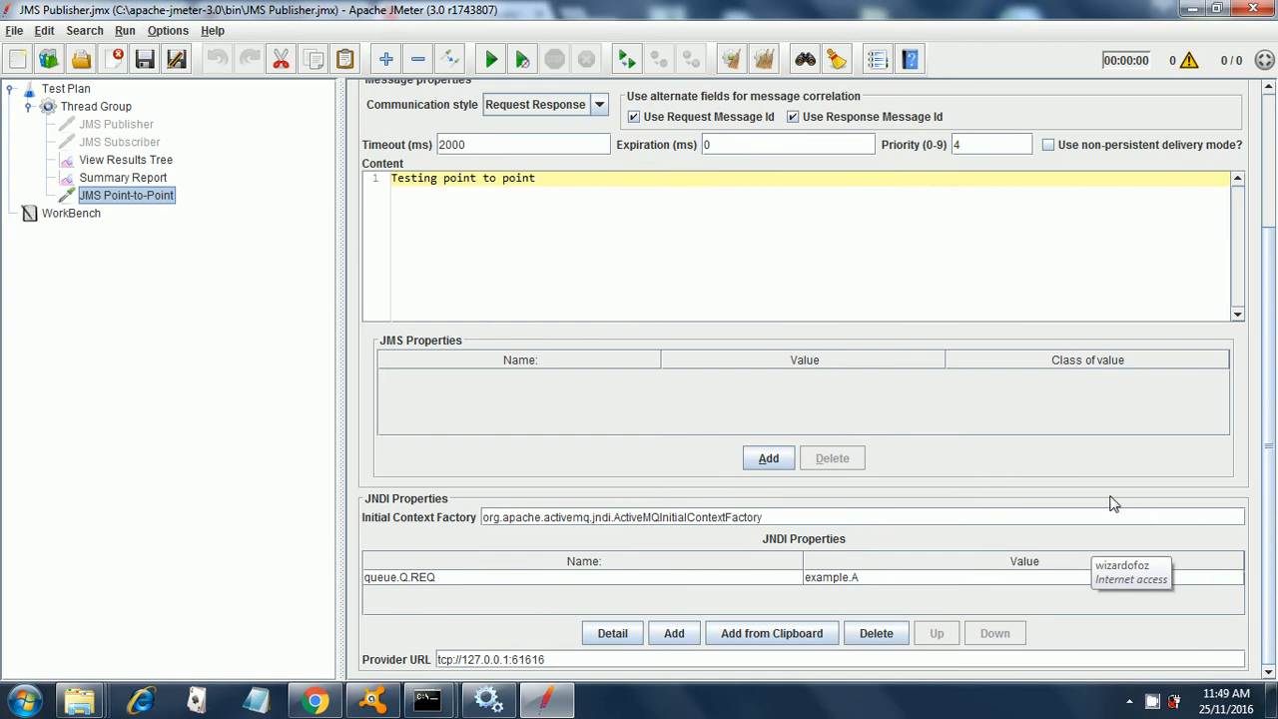
{"action": "mouse_move", "coordinate": [1099, 507]}
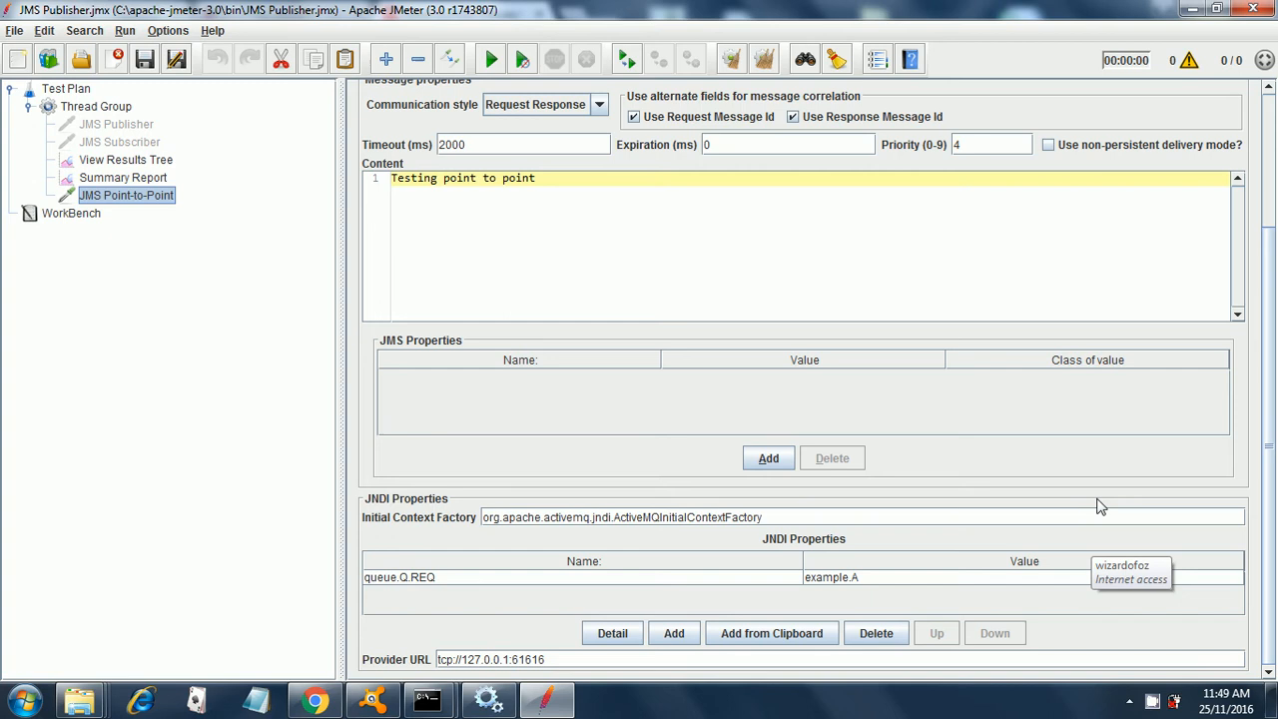
{"action": "mouse_move", "coordinate": [1079, 512]}
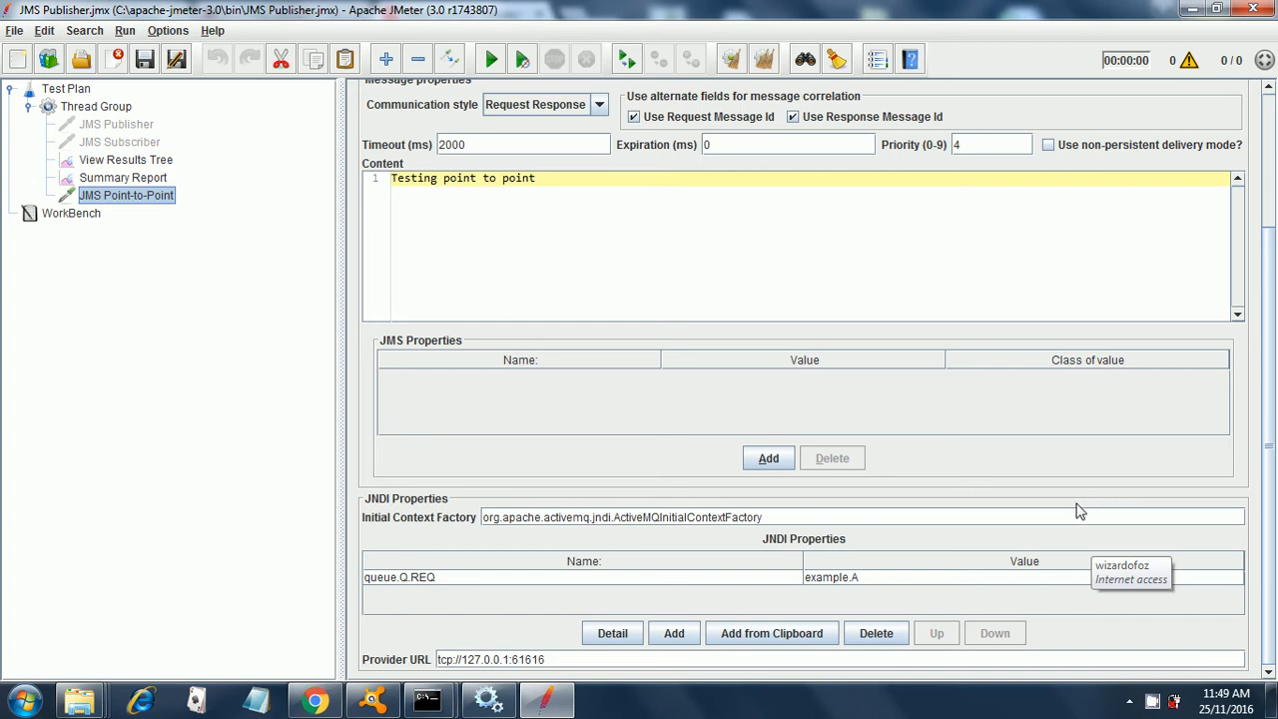
{"action": "mouse_move", "coordinate": [1077, 516]}
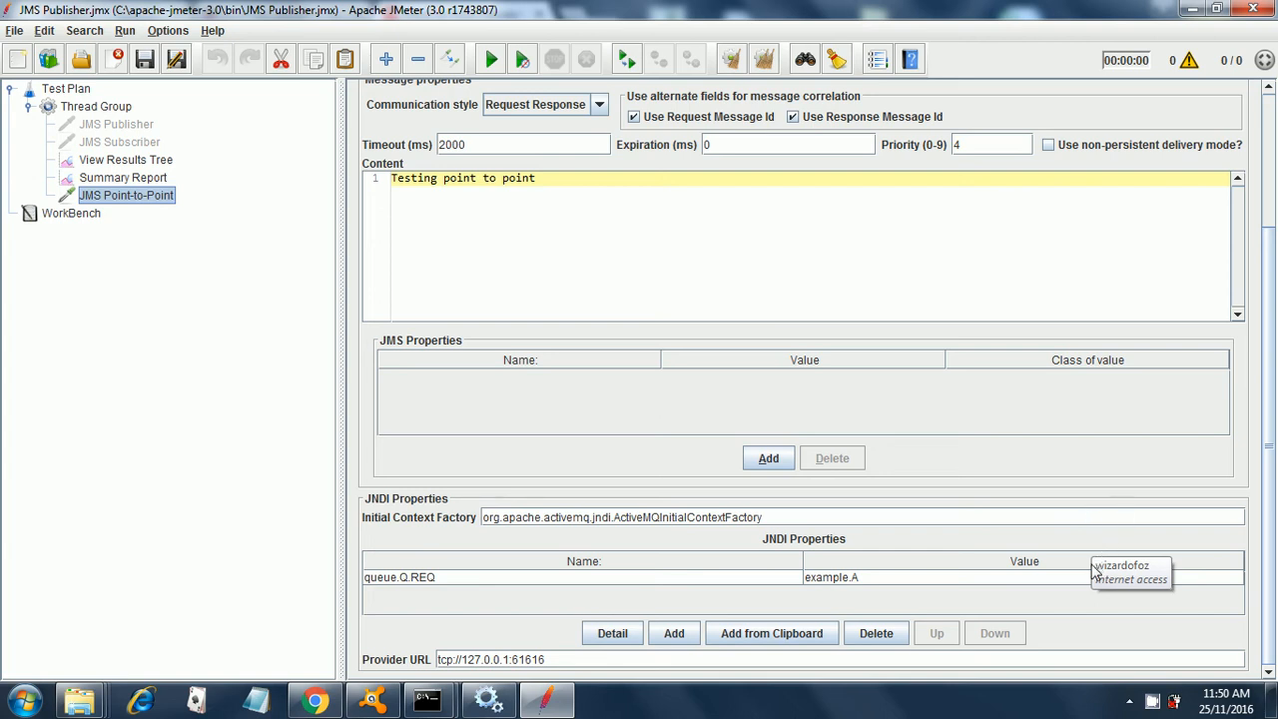
{"action": "mouse_move", "coordinate": [1142, 627]}
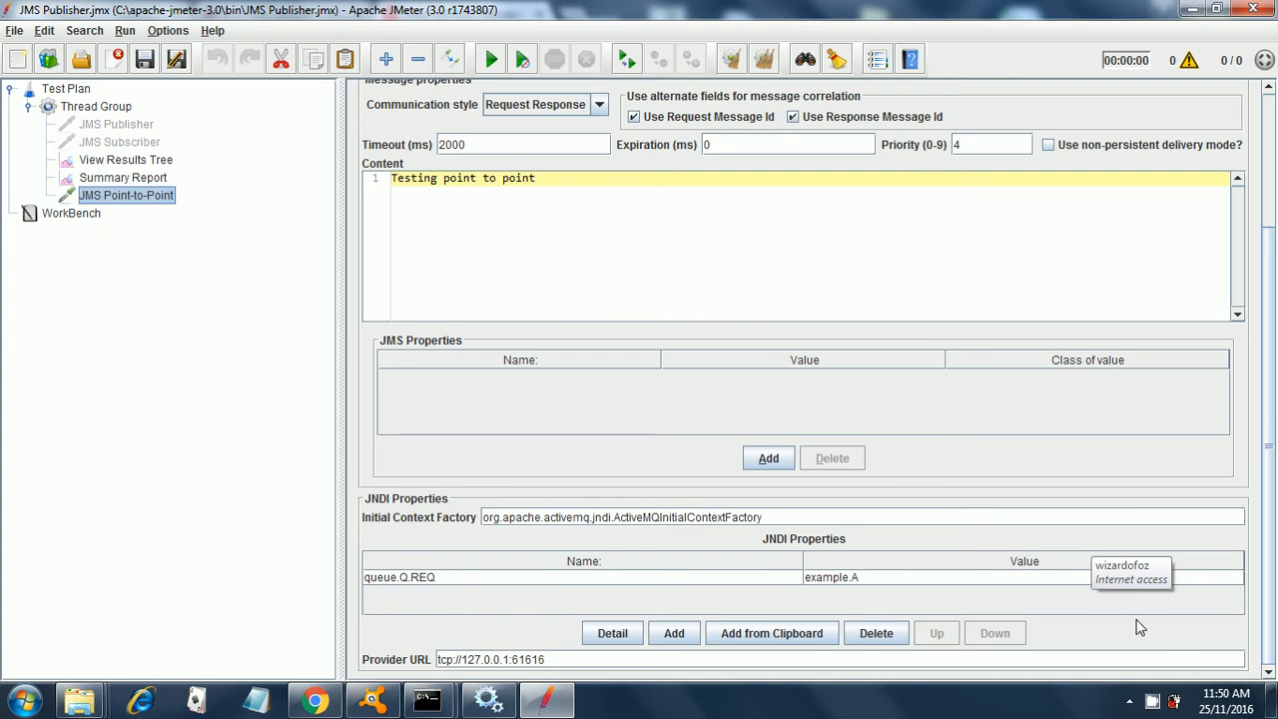
{"action": "mouse_move", "coordinate": [1189, 657]}
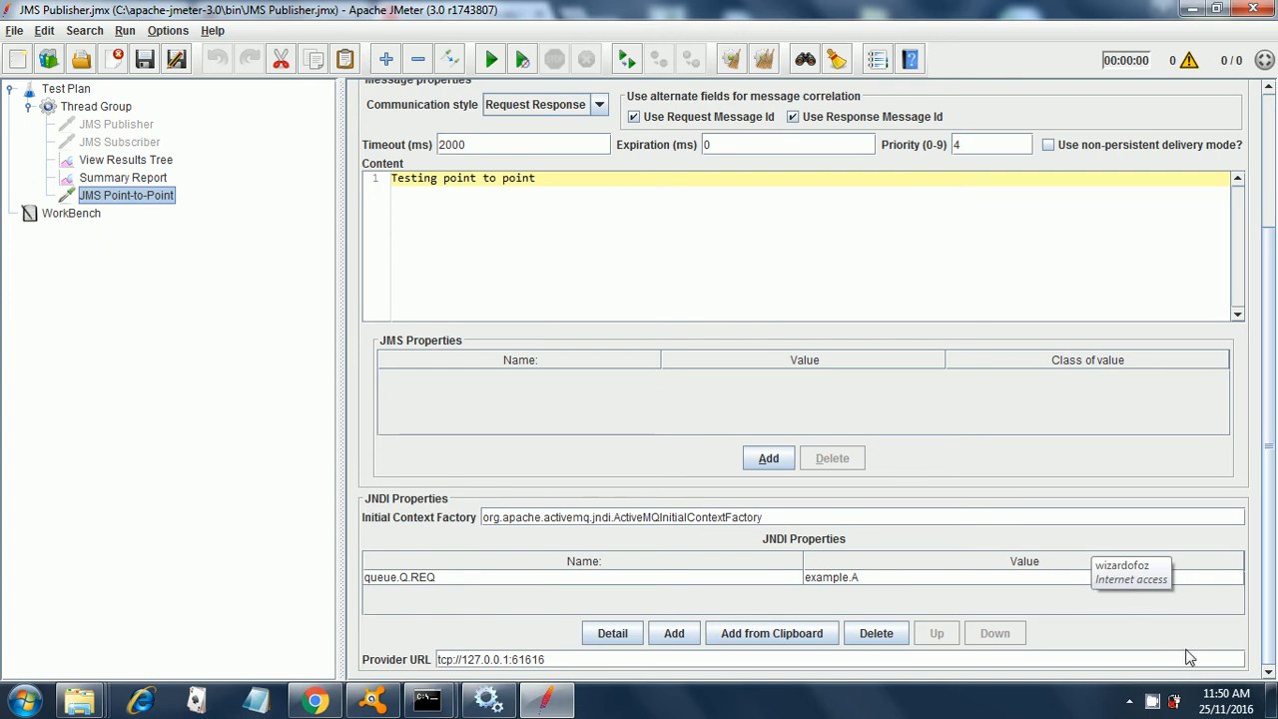
{"action": "mouse_move", "coordinate": [851, 621]}
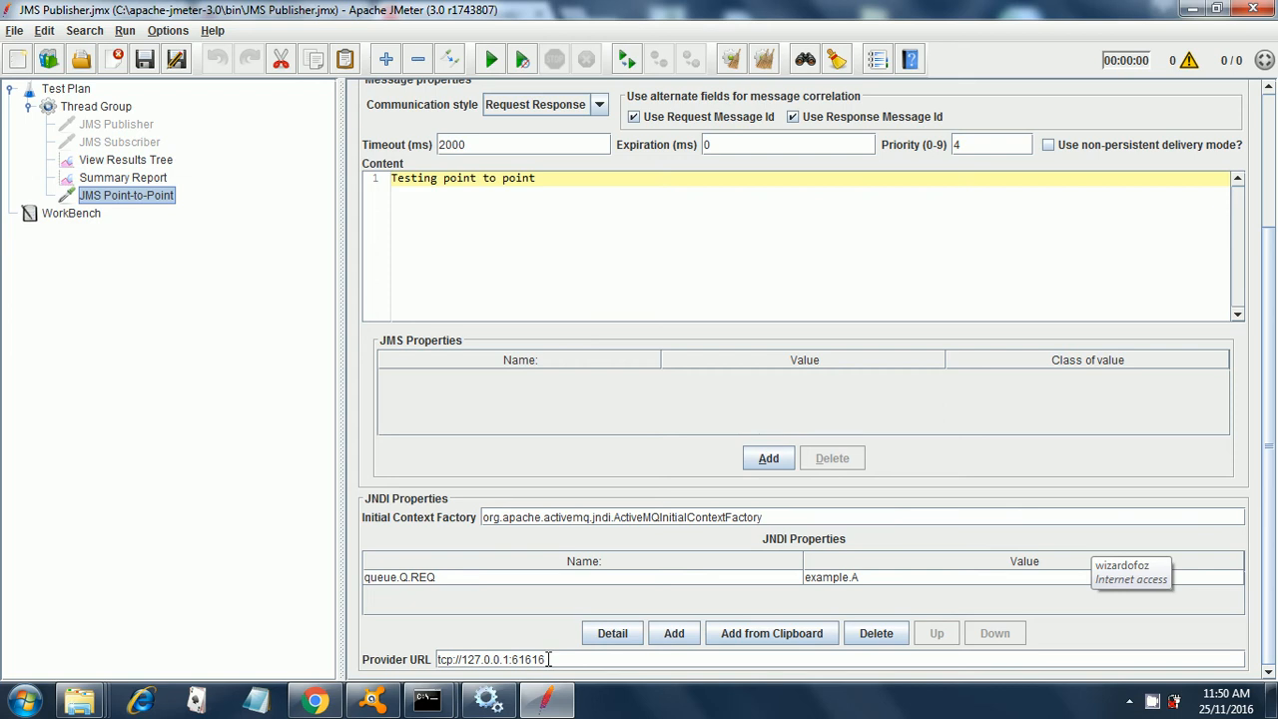
{"action": "mouse_move", "coordinate": [138, 186]}
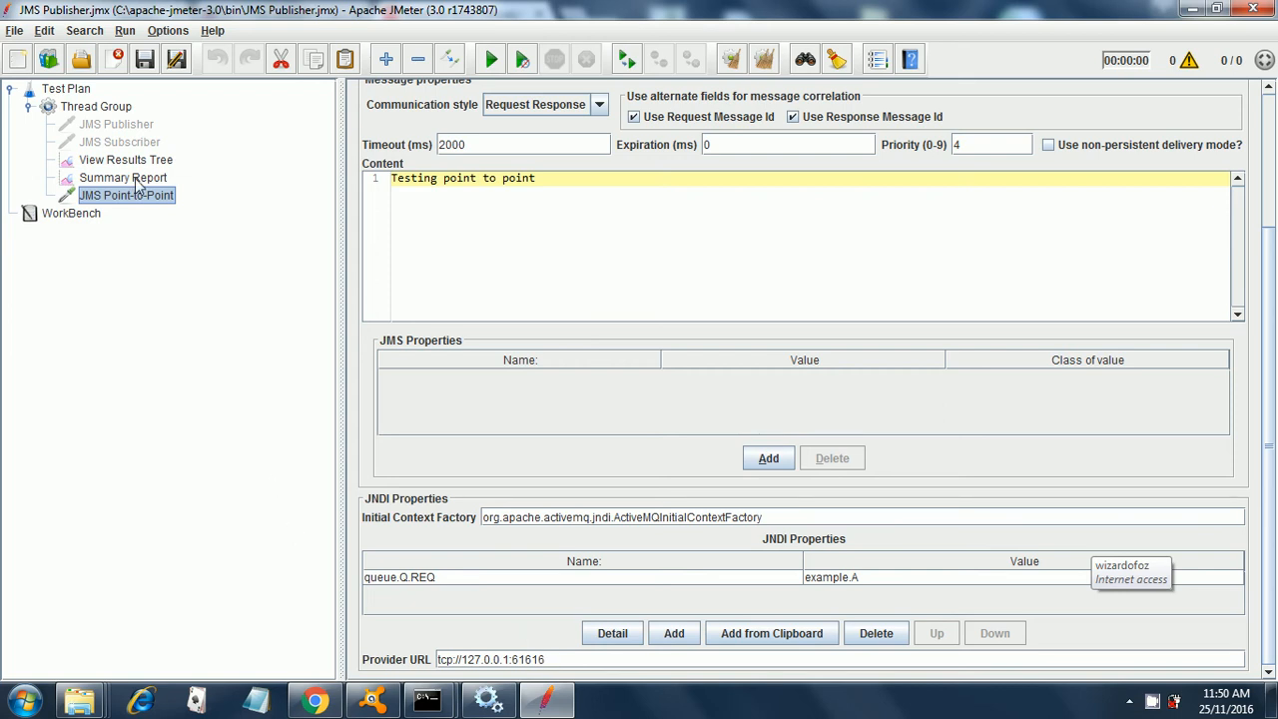
{"action": "left_click", "coordinate": [126, 160]}
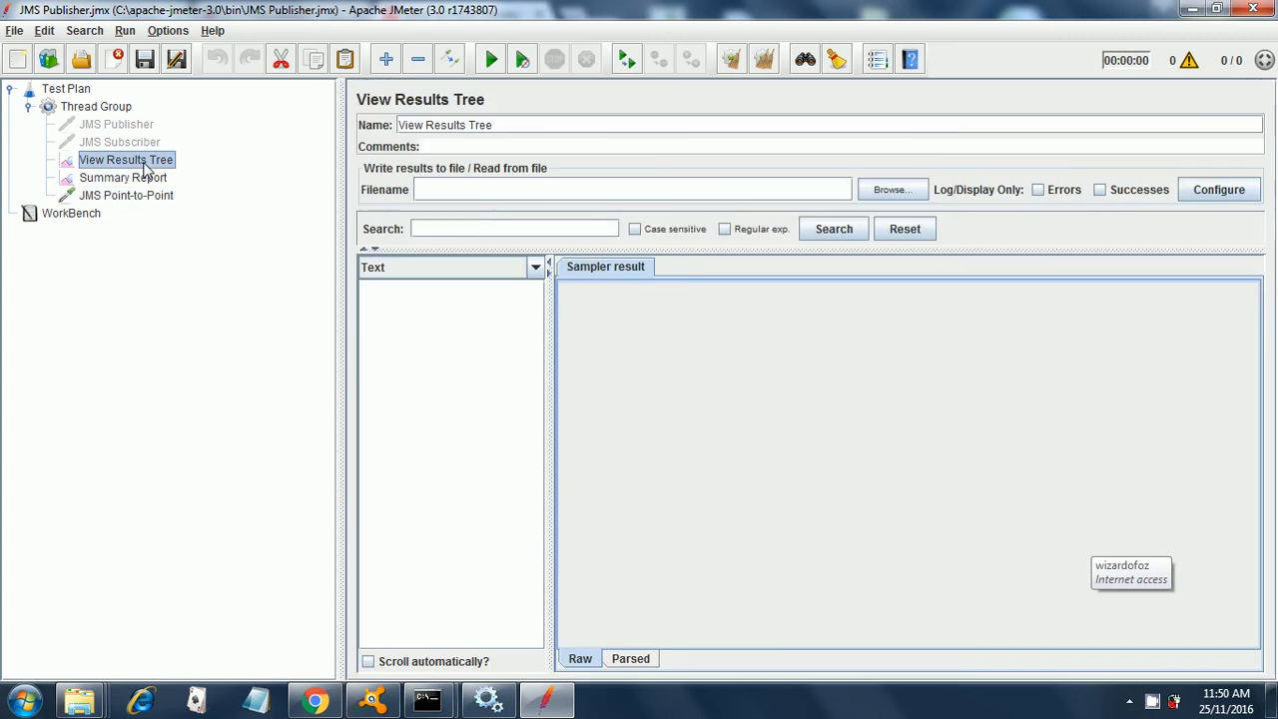
{"action": "left_click", "coordinate": [123, 177]}
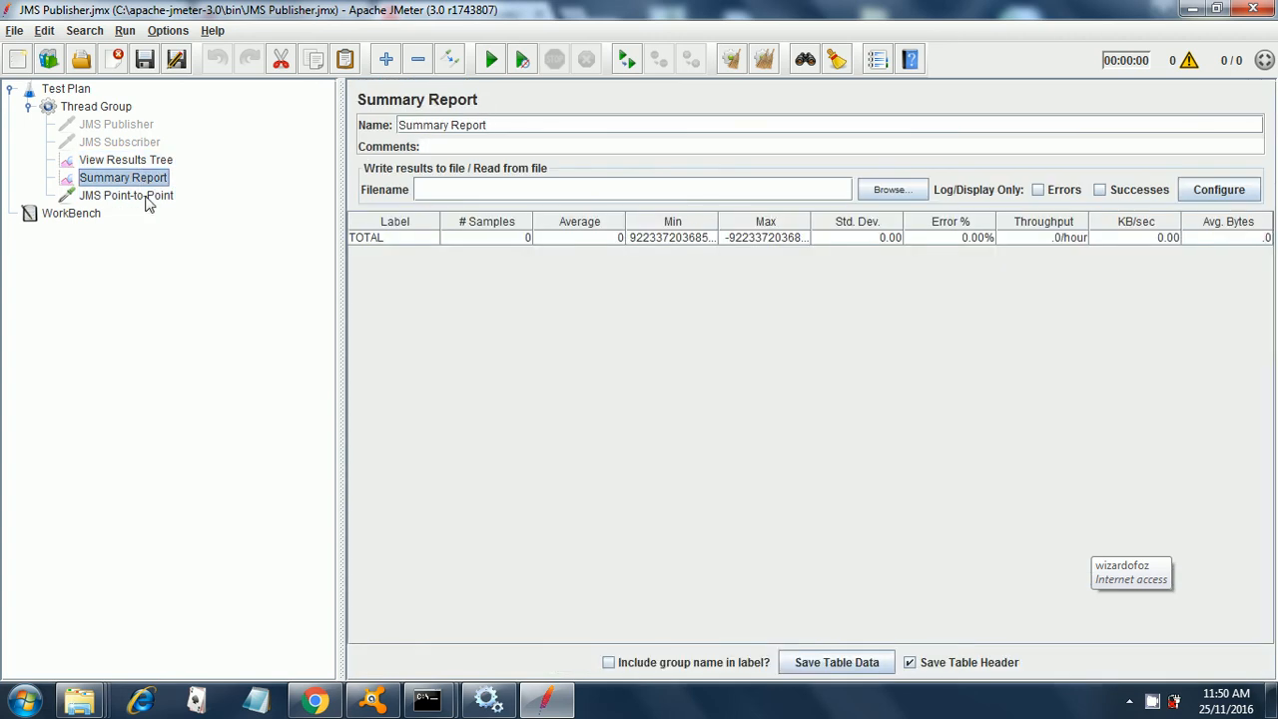
{"action": "left_click", "coordinate": [127, 195]}
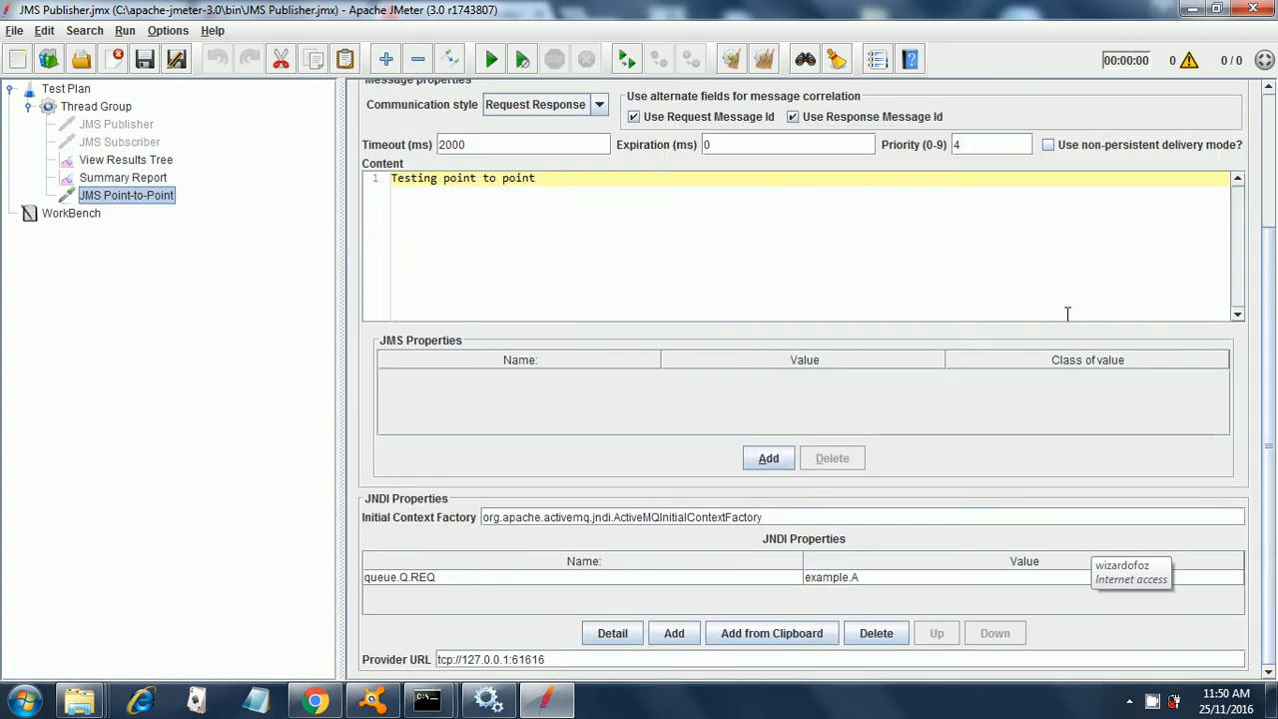
{"action": "mouse_move", "coordinate": [976, 177]}
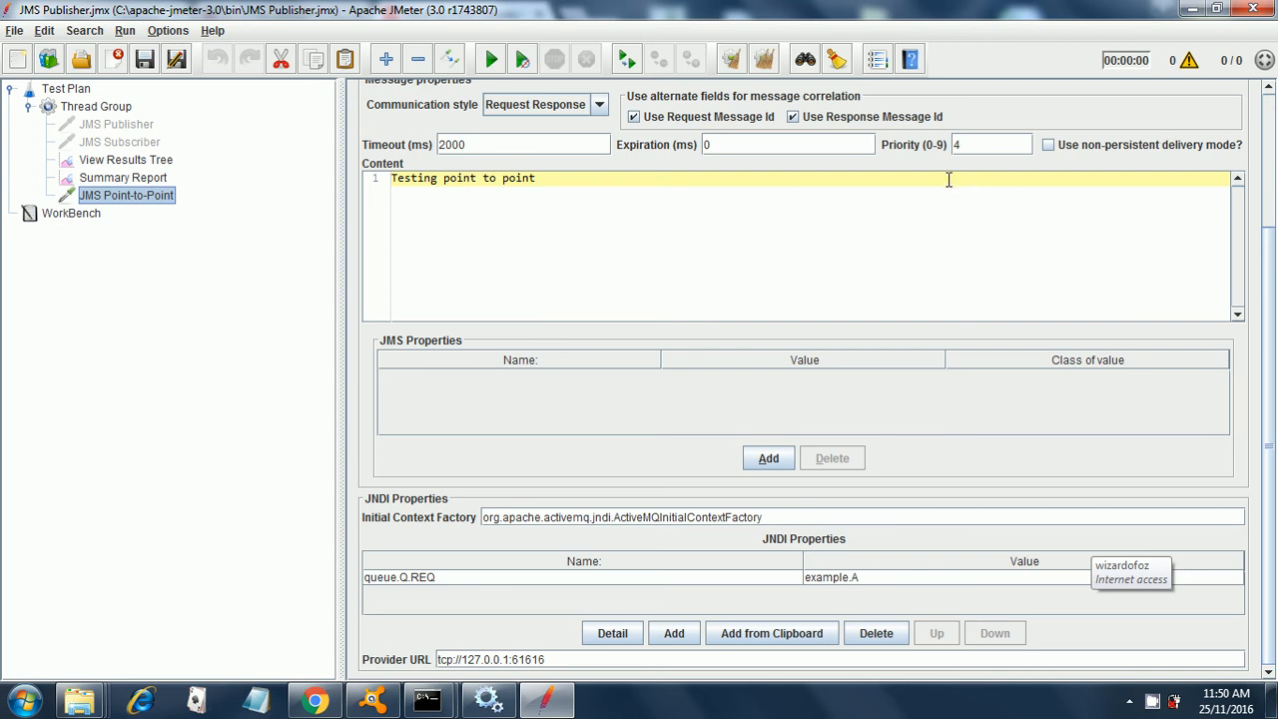
{"action": "mouse_move", "coordinate": [1097, 203]}
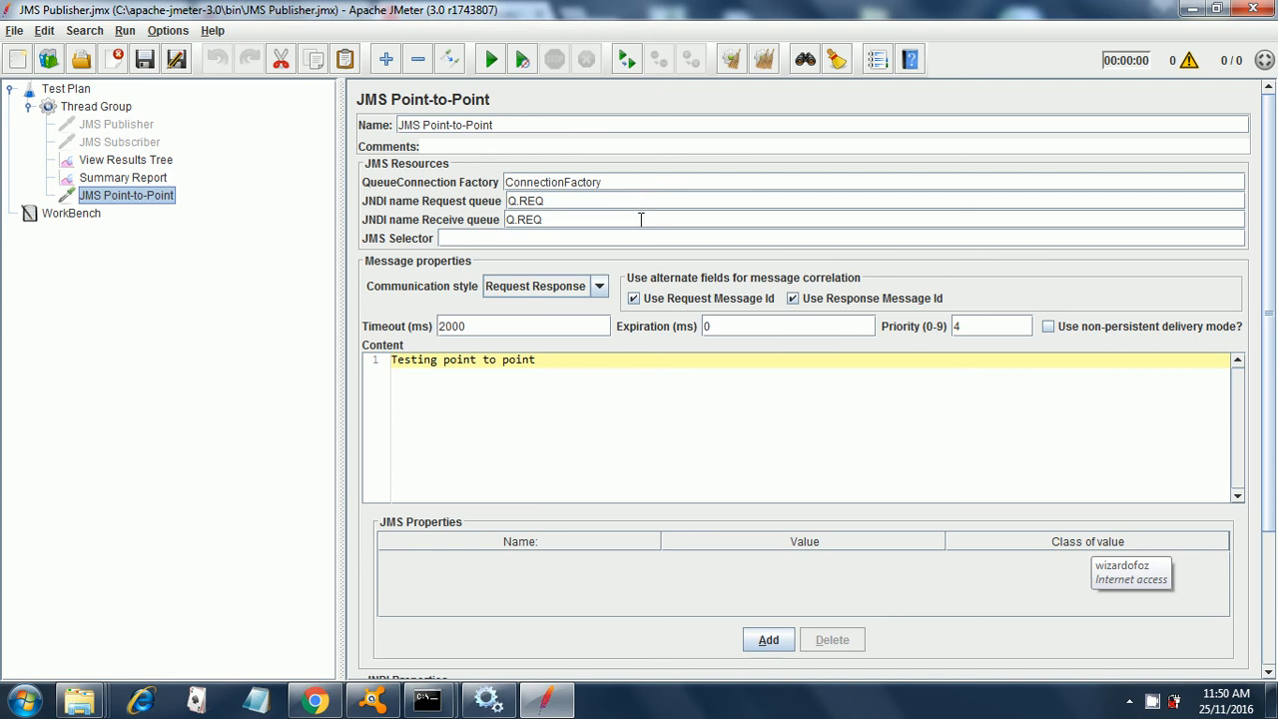
{"action": "mouse_move", "coordinate": [634, 204]}
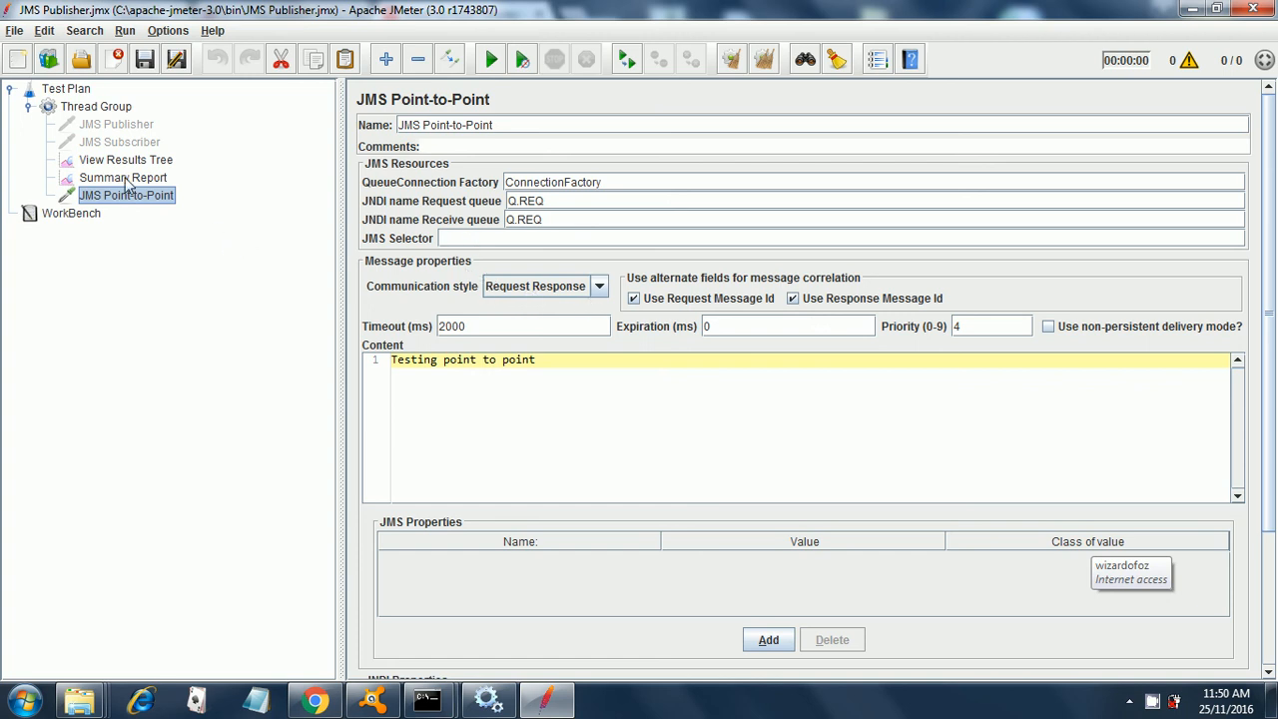
Open View Results Tree and select the JMS Point-to-Point sample, showing 200 OK
{"action": "left_click", "coordinate": [125, 159]}
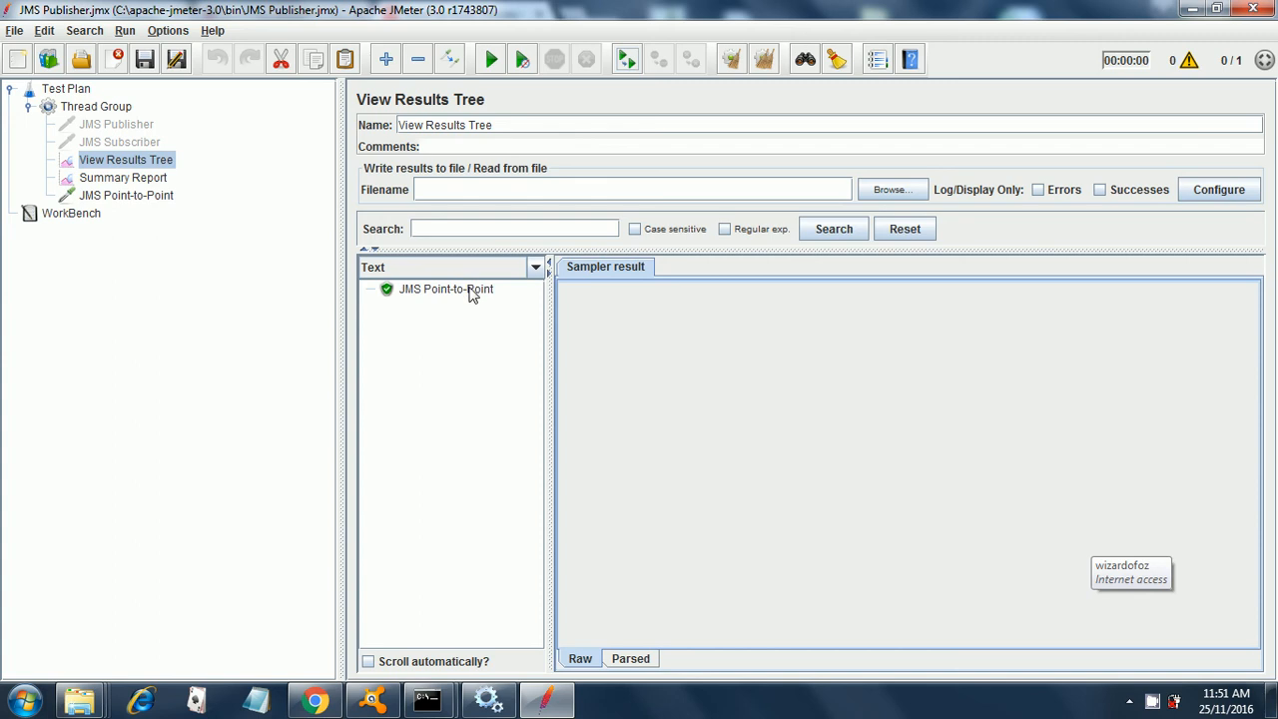
{"action": "left_click", "coordinate": [445, 289]}
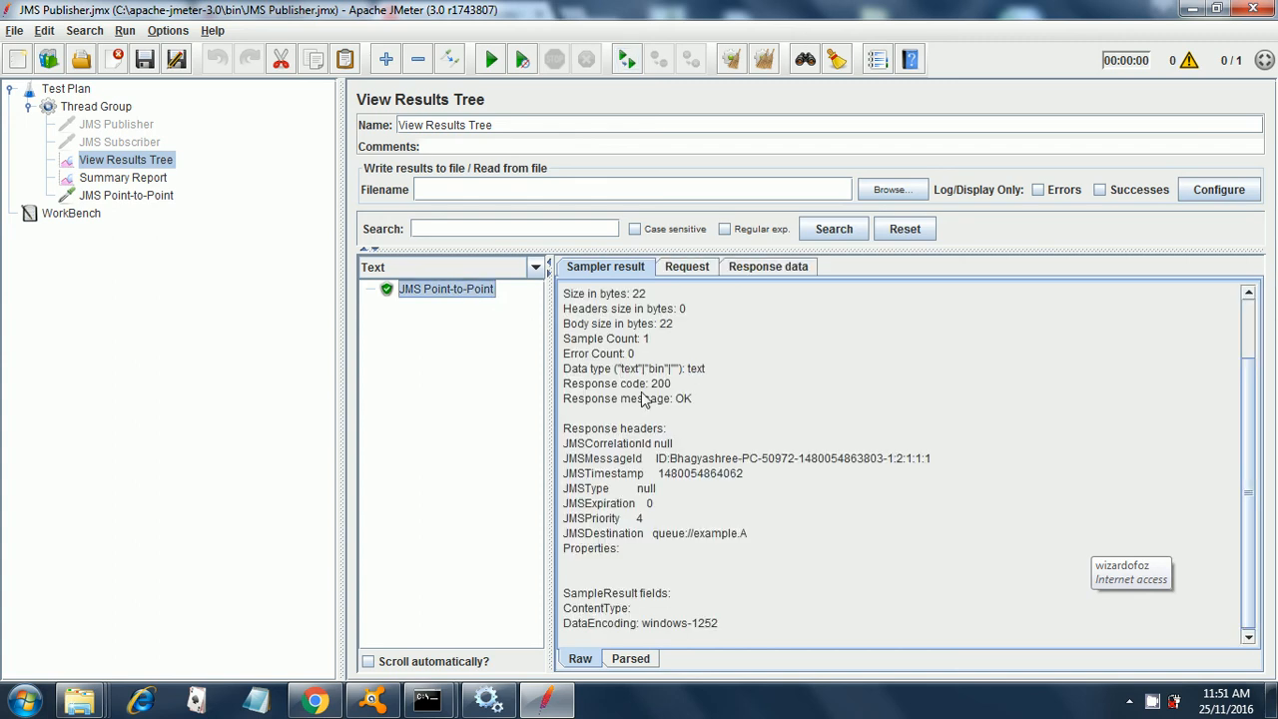
{"action": "mouse_move", "coordinate": [659, 393]}
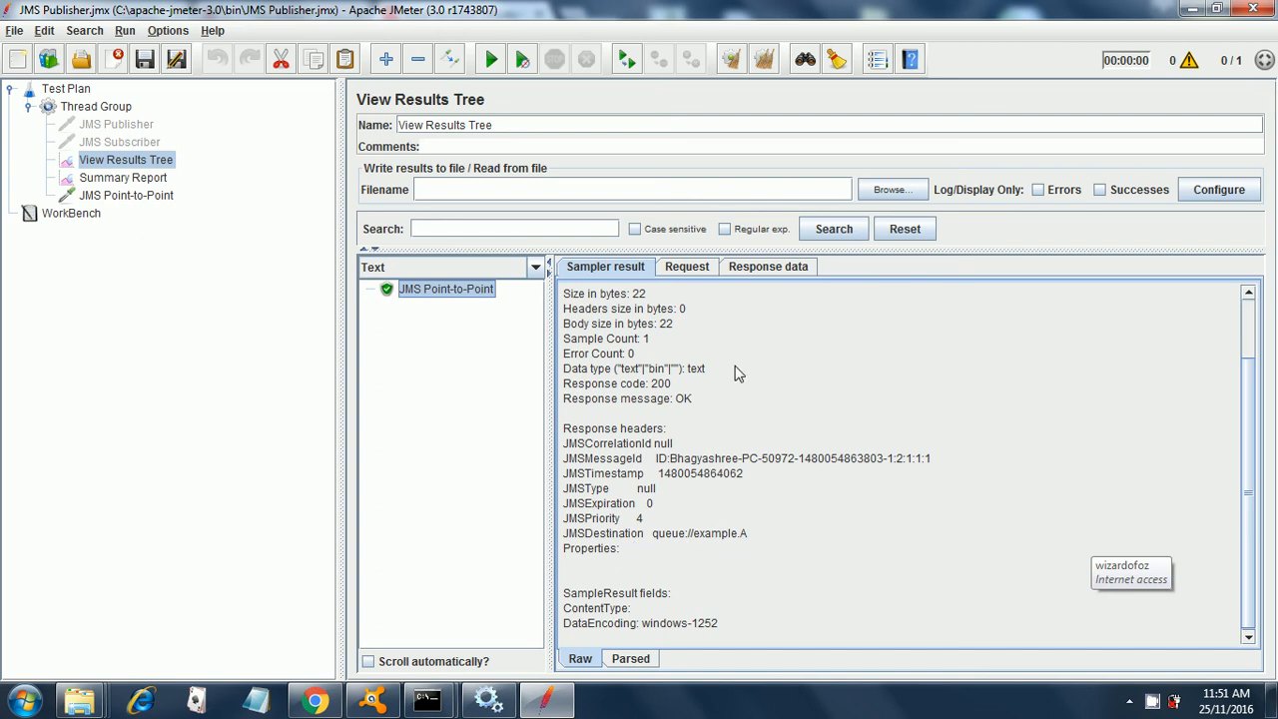
Check the Request and Response data tabs, both showing 'Testing point to point'
{"action": "left_click", "coordinate": [687, 266]}
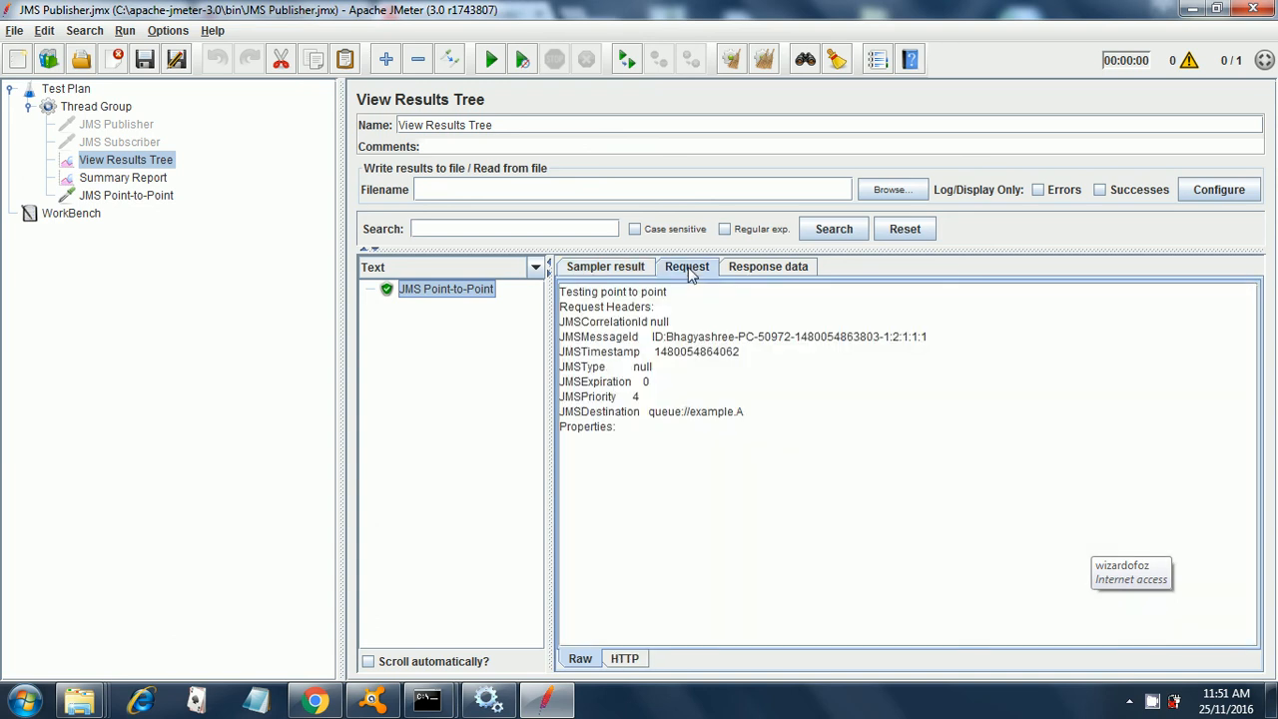
{"action": "mouse_move", "coordinate": [777, 318]}
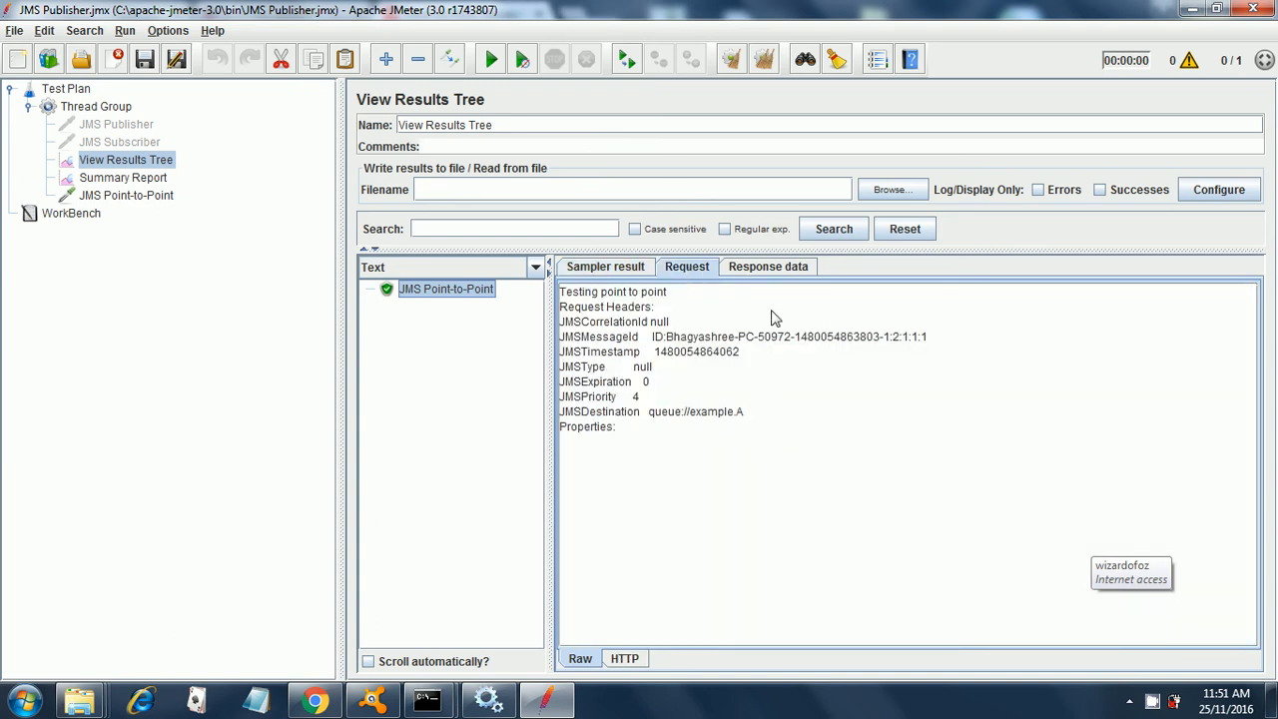
{"action": "left_click", "coordinate": [768, 267]}
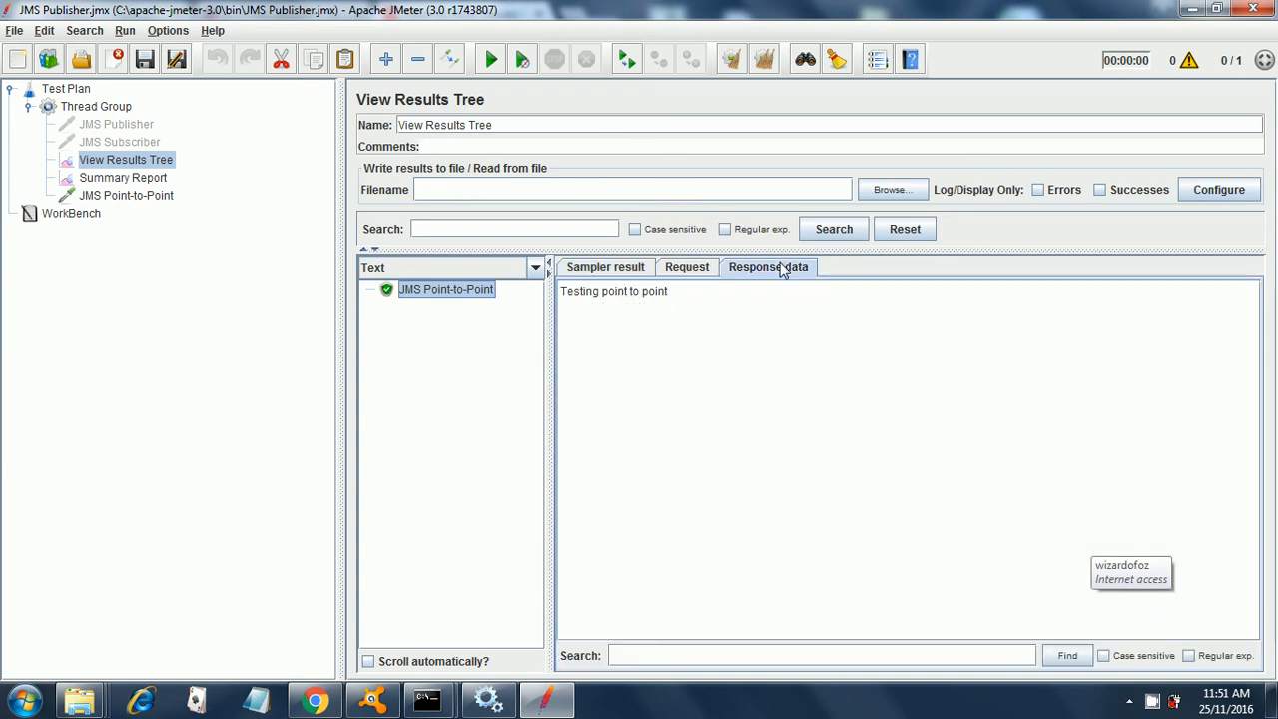
{"action": "mouse_move", "coordinate": [674, 302]}
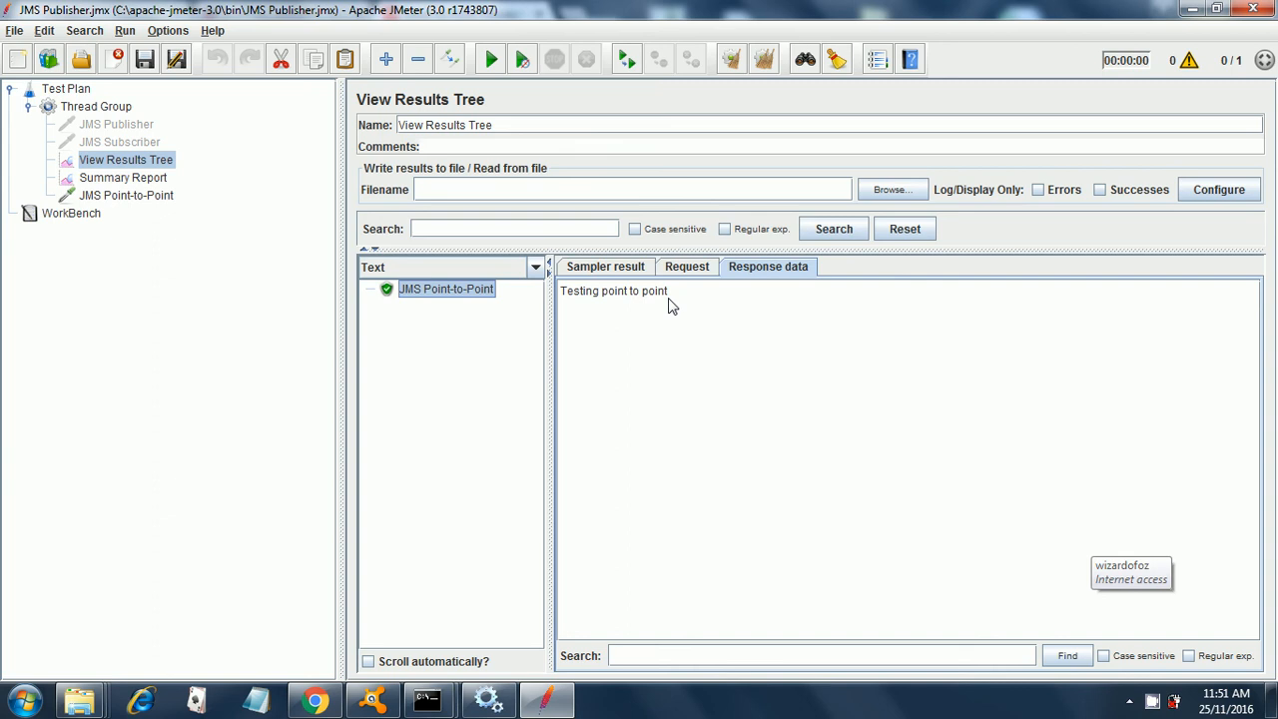
{"action": "mouse_move", "coordinate": [639, 540]}
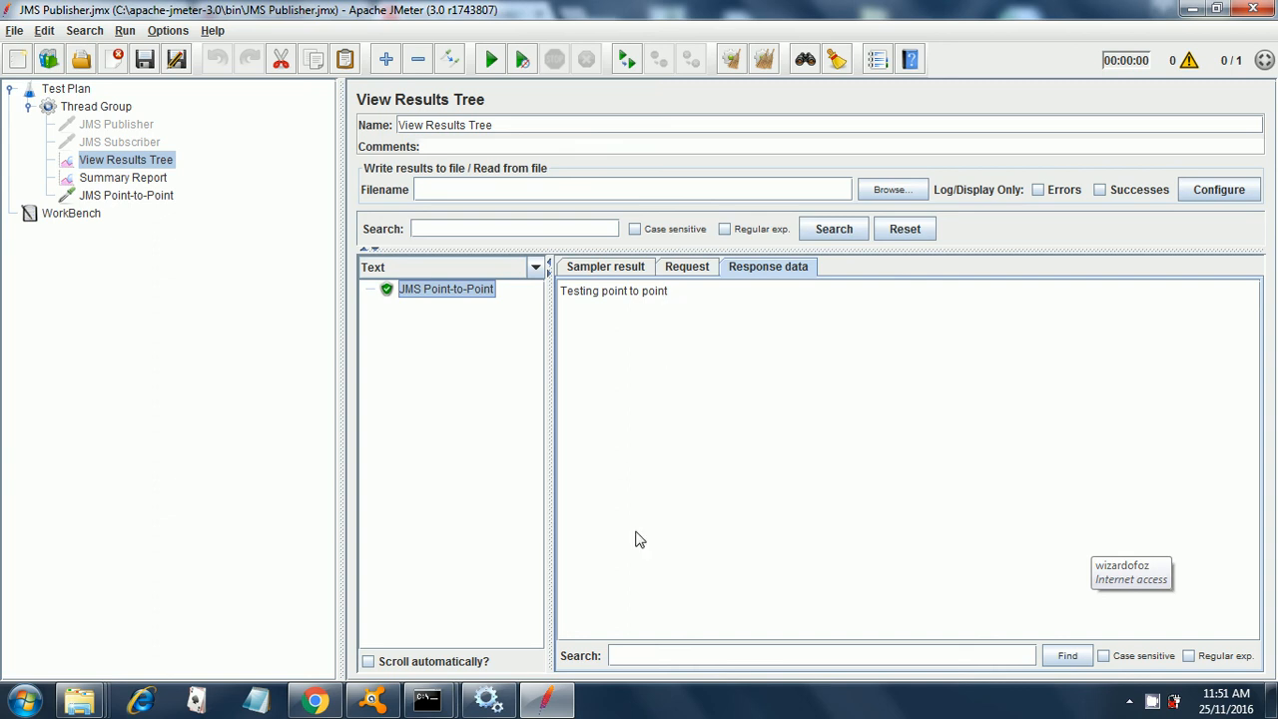